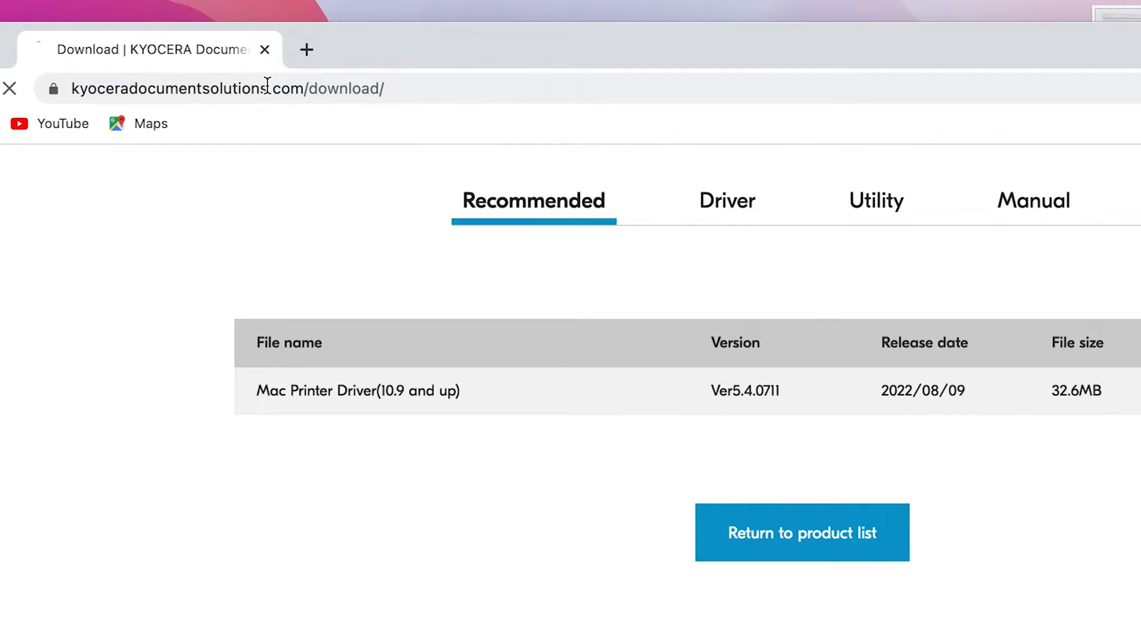
Search the U.S.A. Download Center for PA6000x to list the ECOSYS PA6000x
click(801, 532)
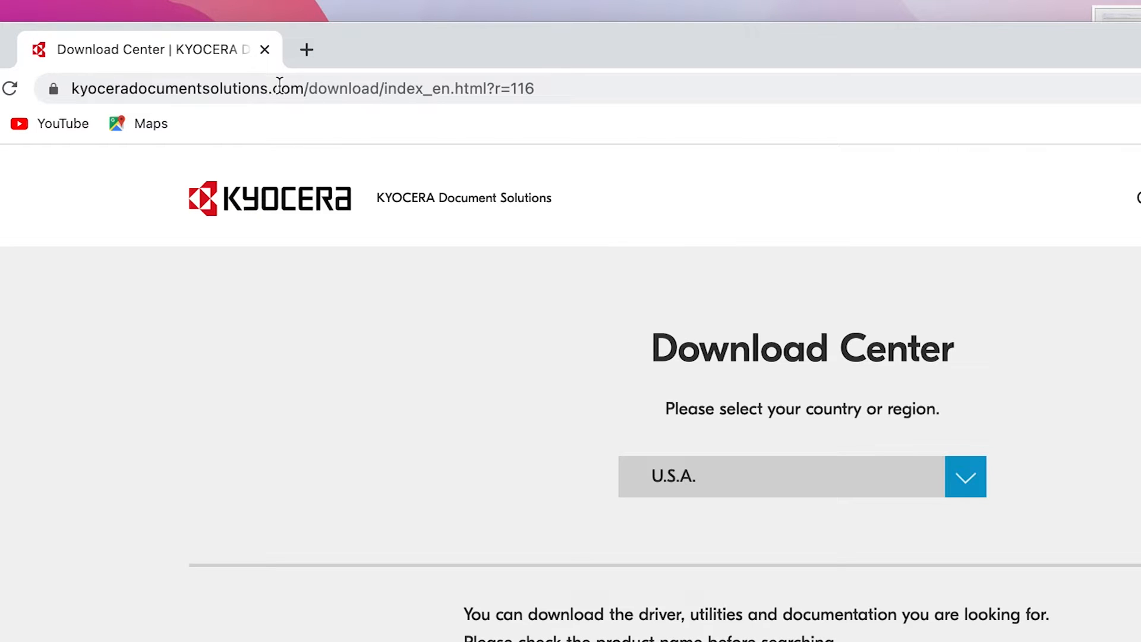
mouse_move(699, 495)
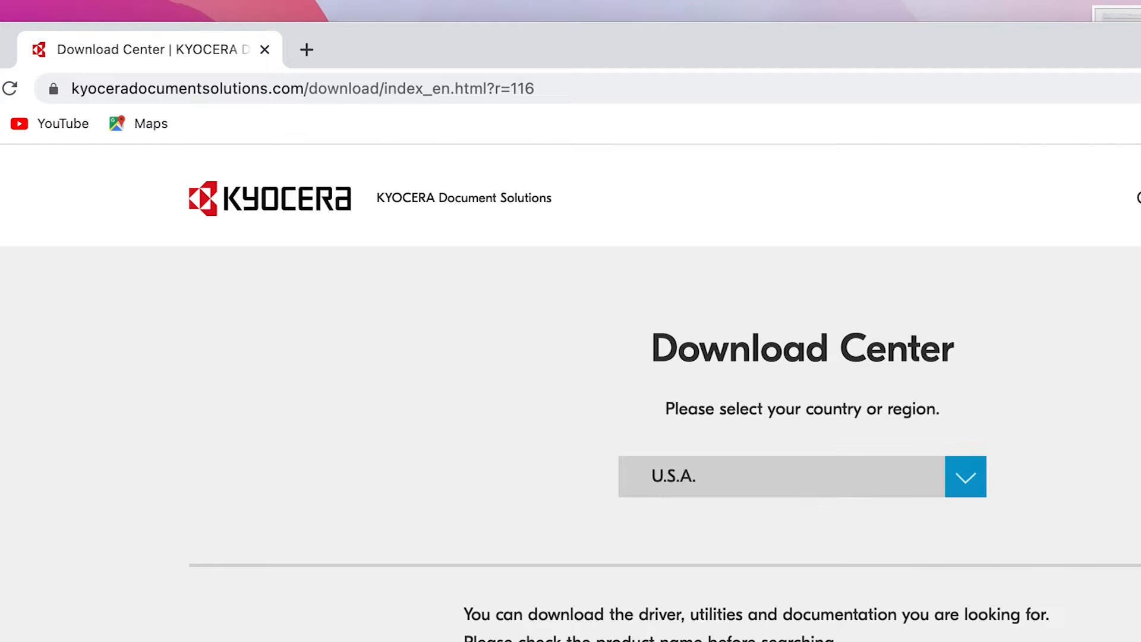
scroll(down, 3)
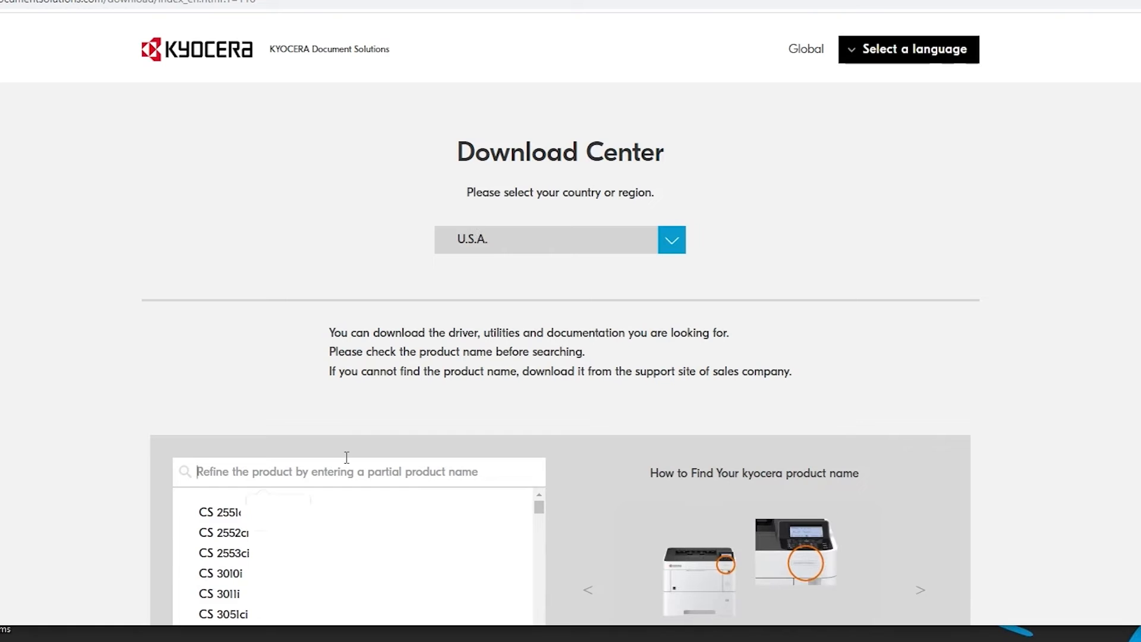
text(PA6000x)
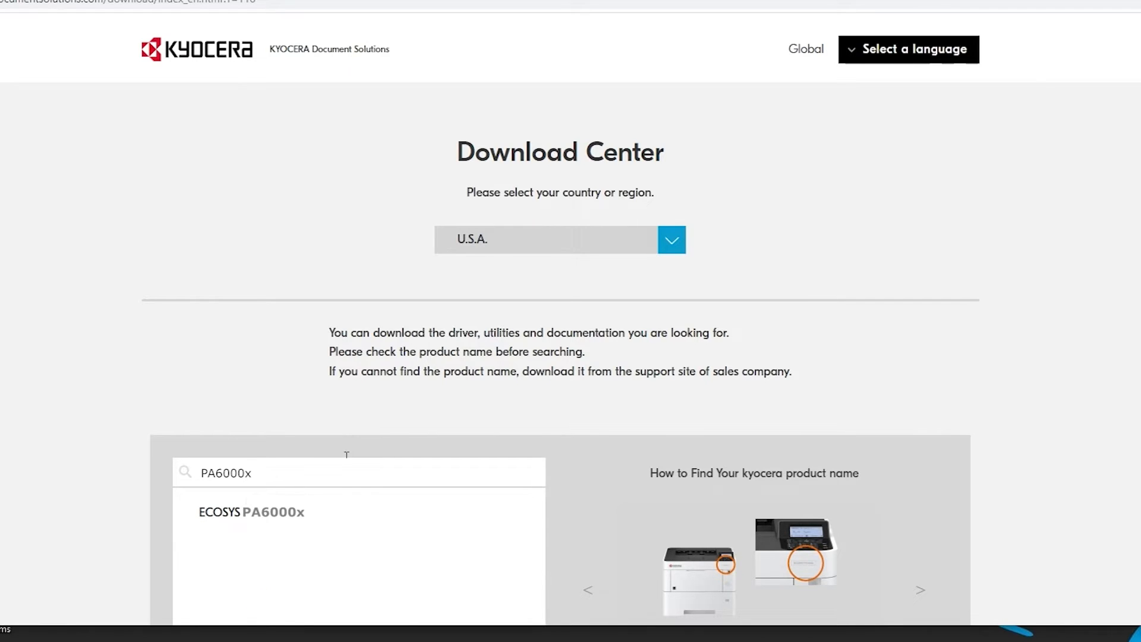
mouse_move(255, 532)
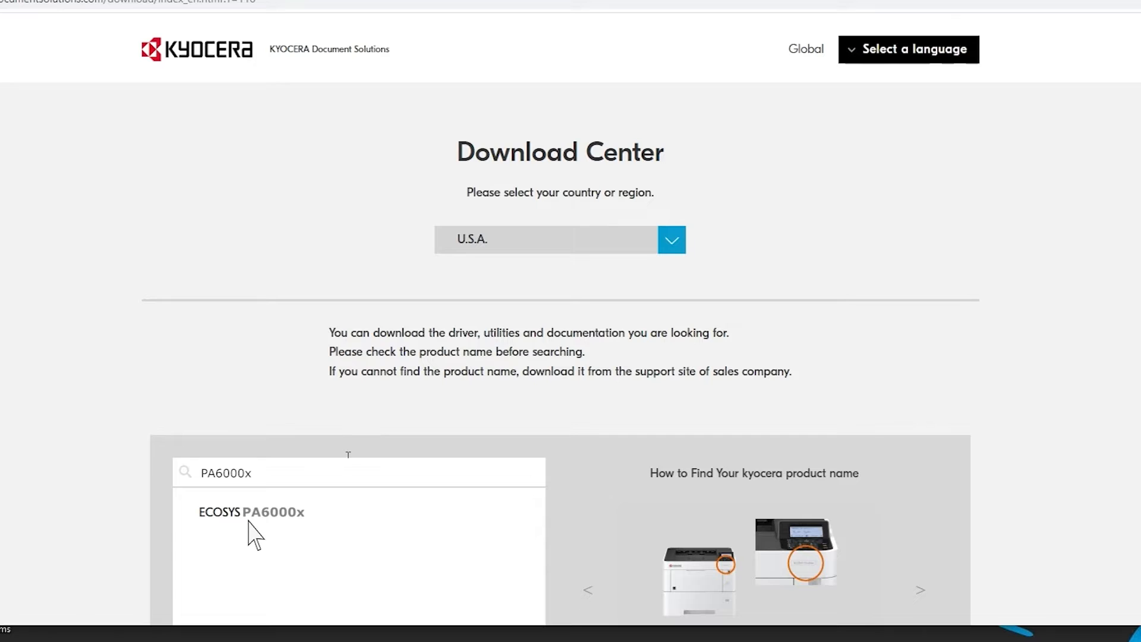
Open the ECOSYS PA6000x product page with Windows 10 64-bit selected
click(251, 511)
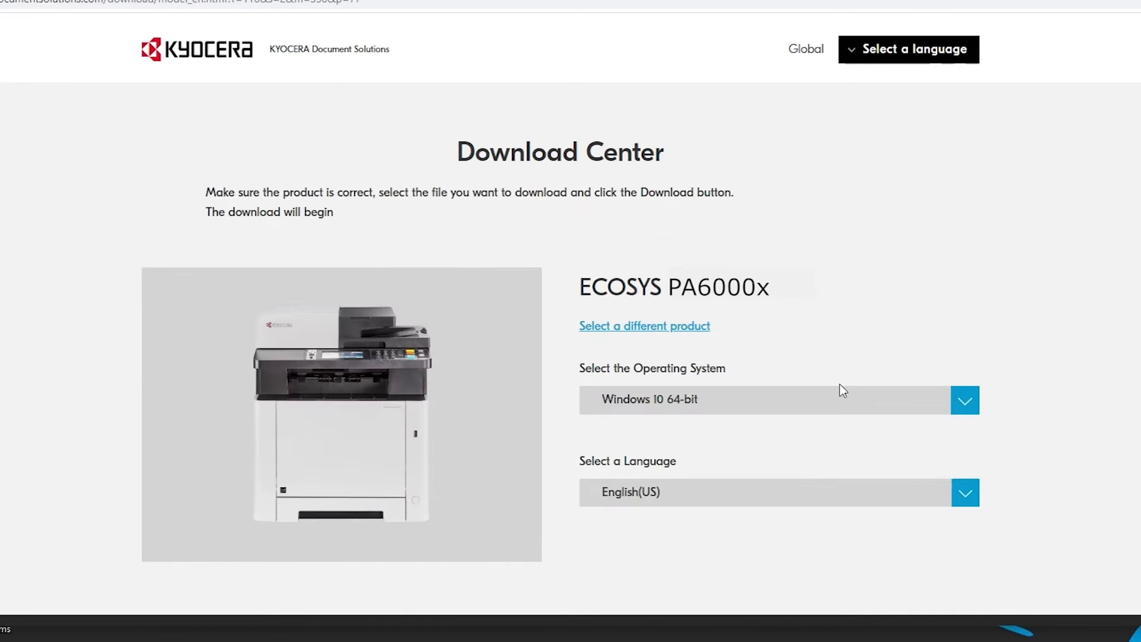
click(964, 400)
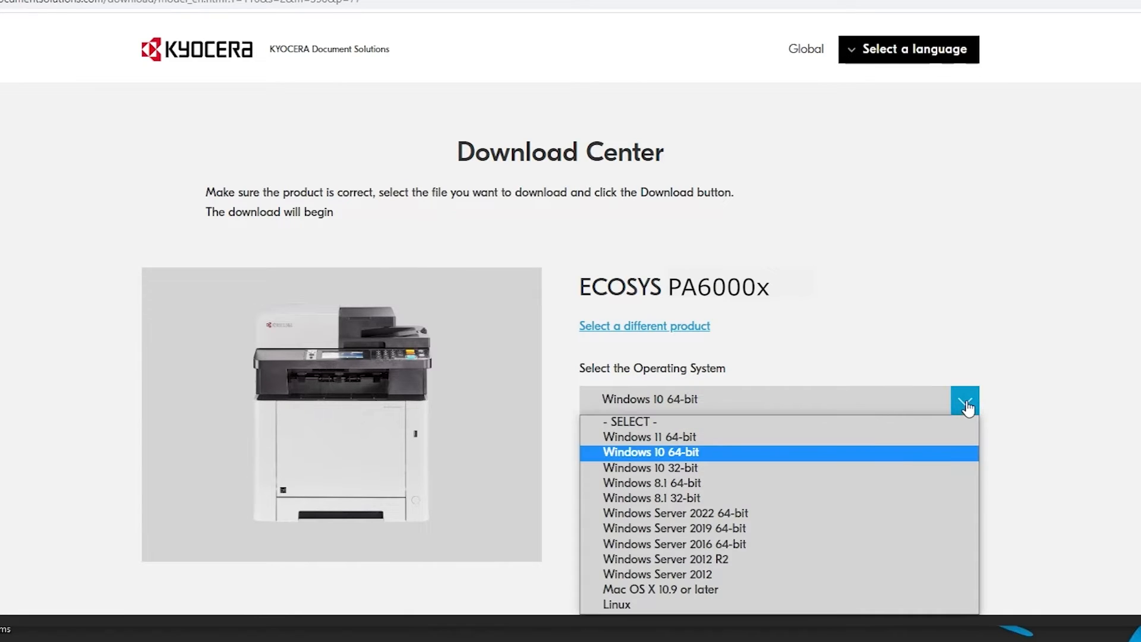
mouse_move(690, 464)
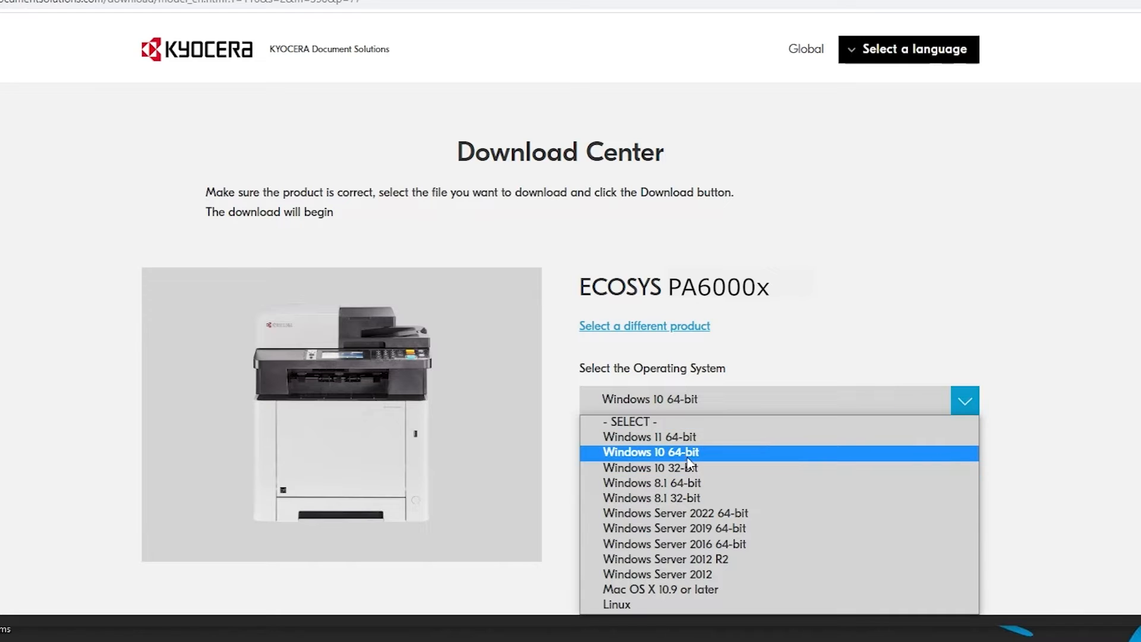
click(650, 452)
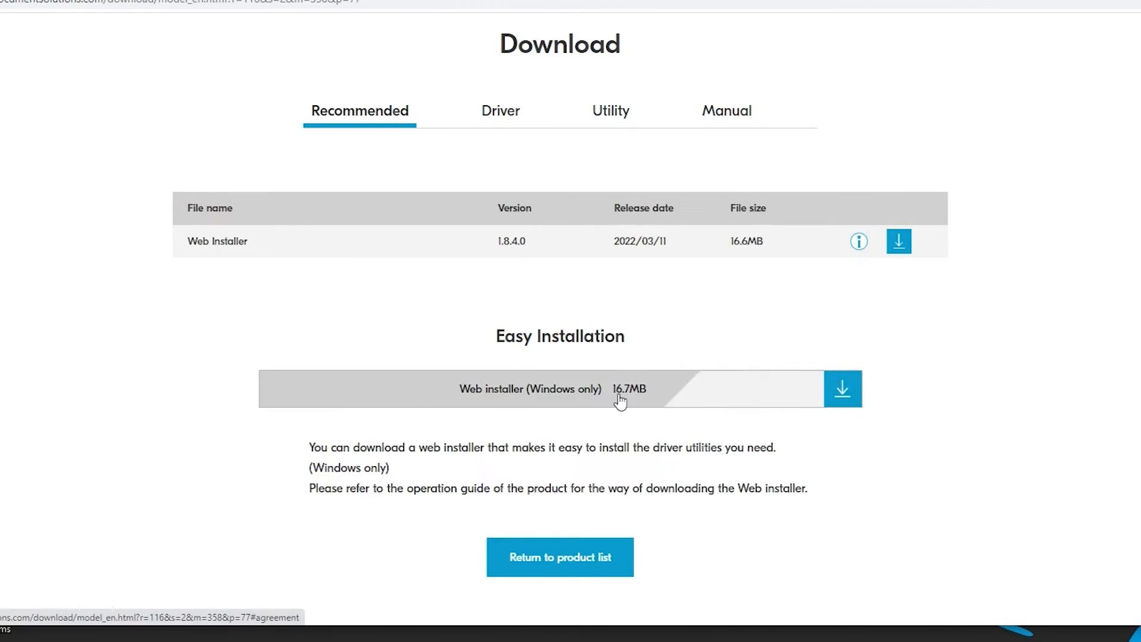
mouse_move(674, 398)
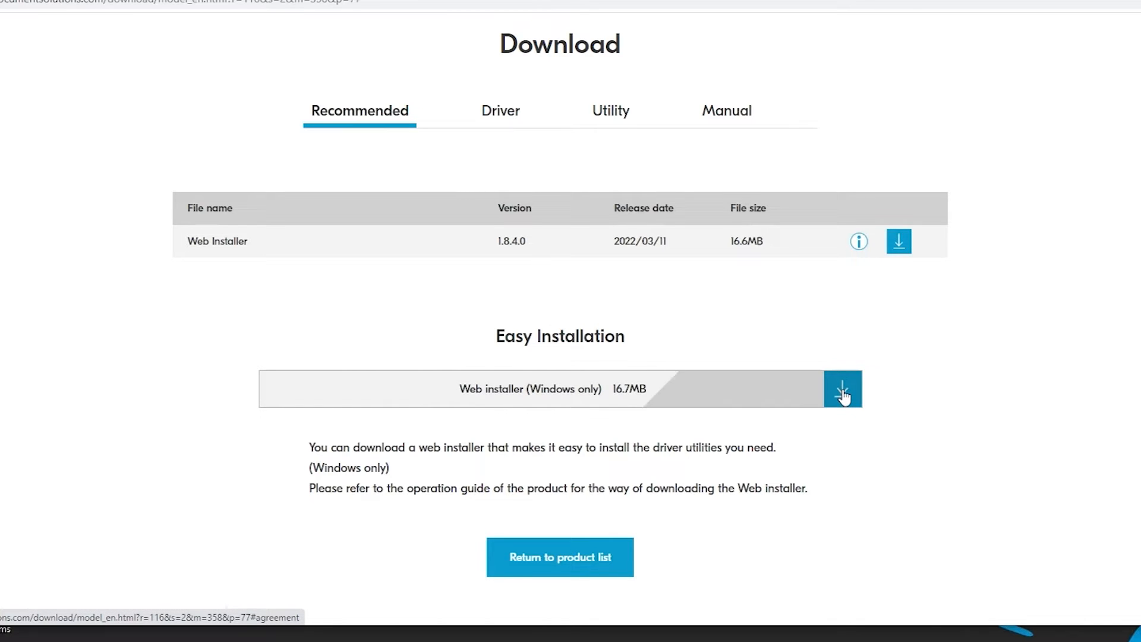
Accept the license and download Web Installer 1.8.4.0 (Windows only)
click(843, 388)
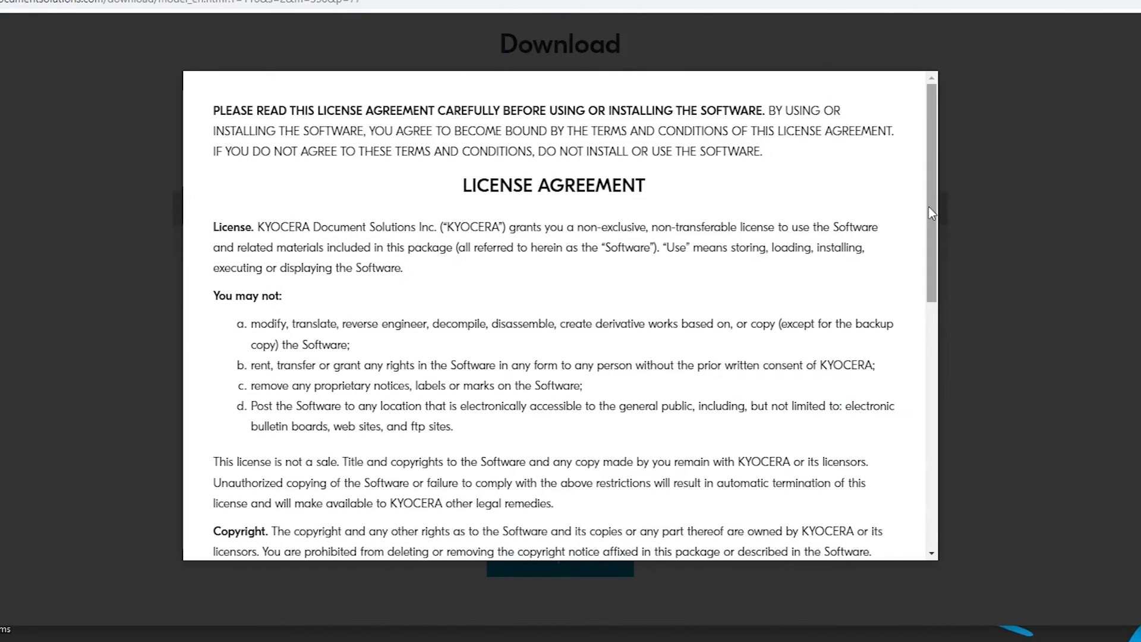
scroll(down, 3)
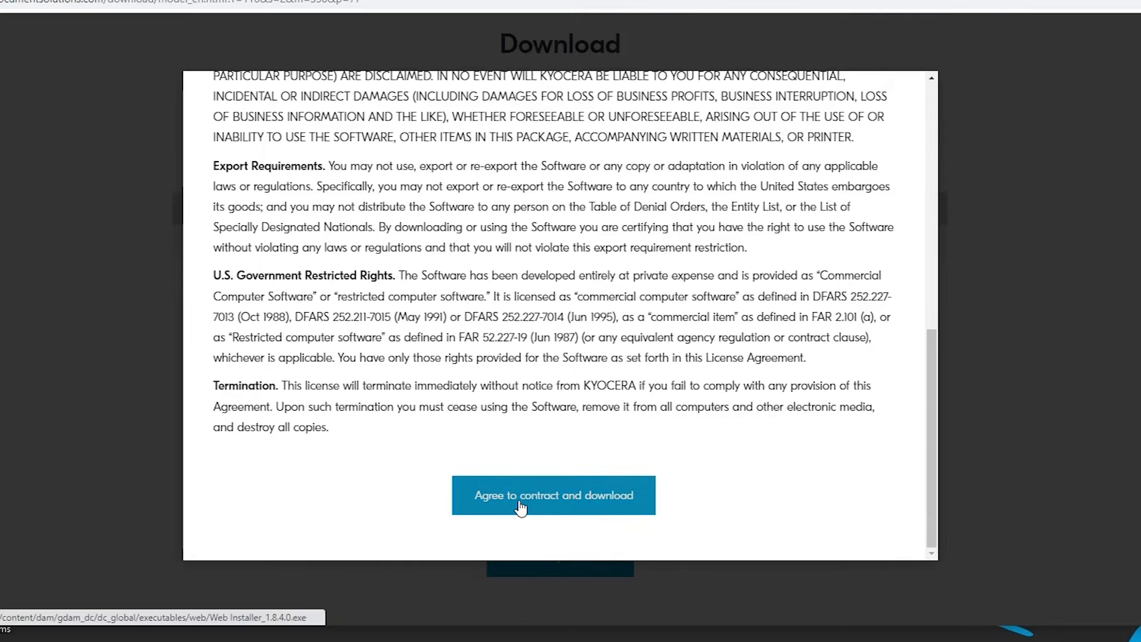
click(553, 495)
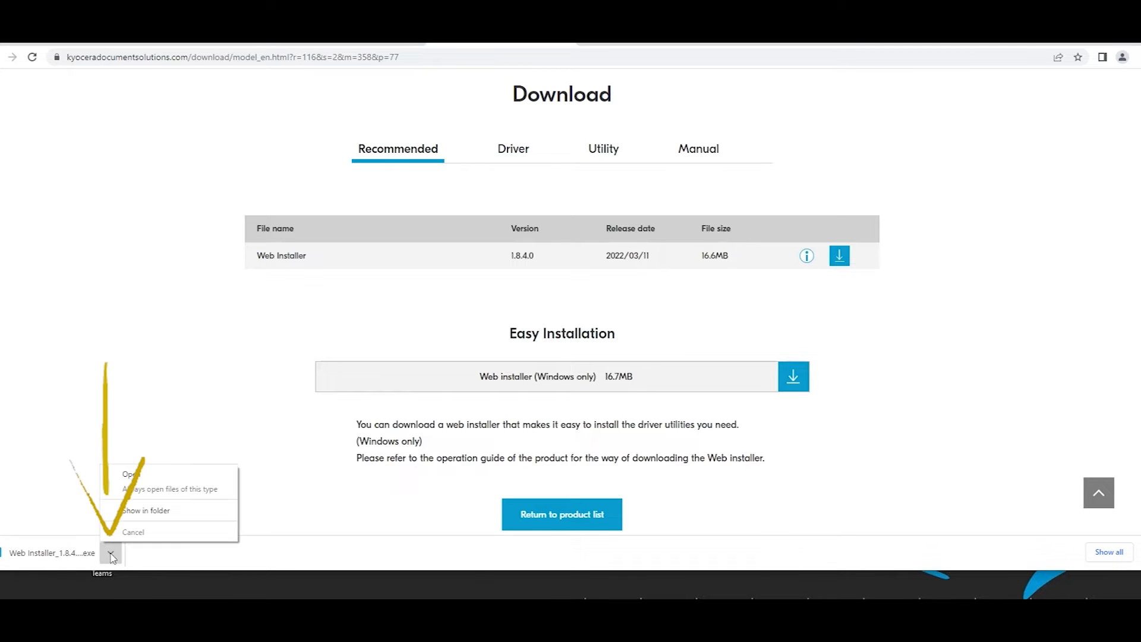
mouse_move(131, 477)
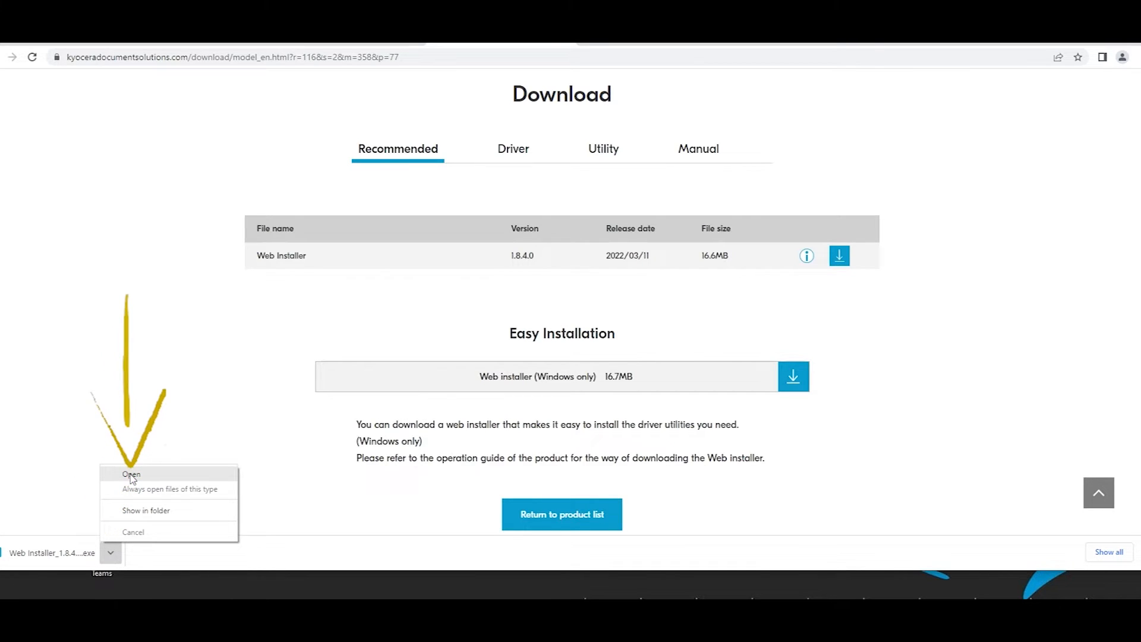
Launch the downloaded installer, accepting its license and Resource and Energy Saving notice
click(130, 473)
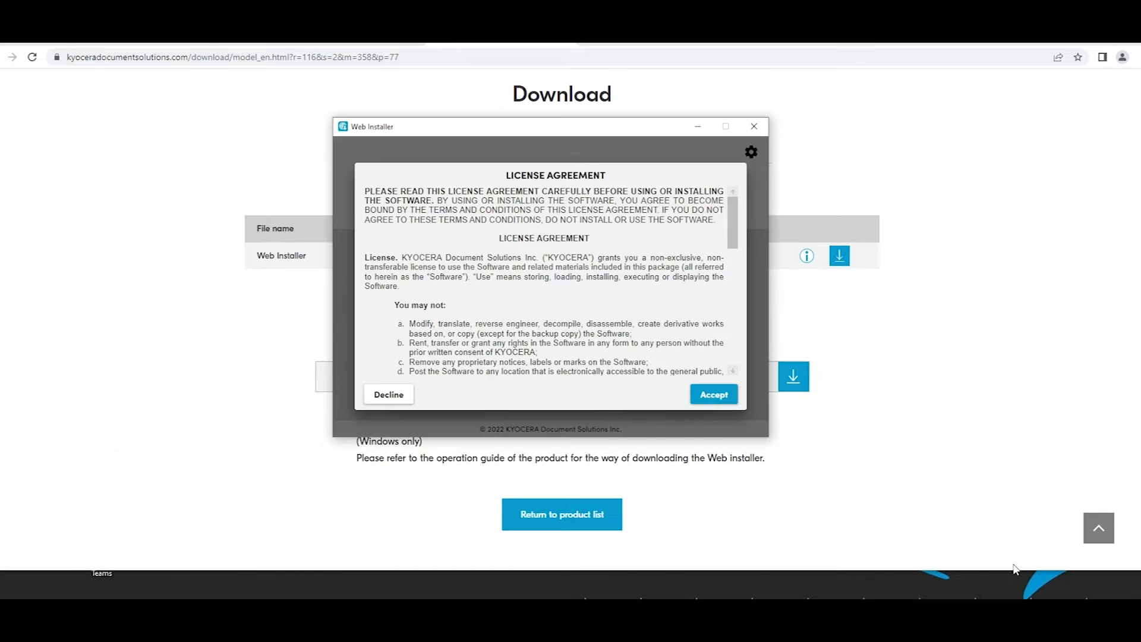
mouse_move(755, 238)
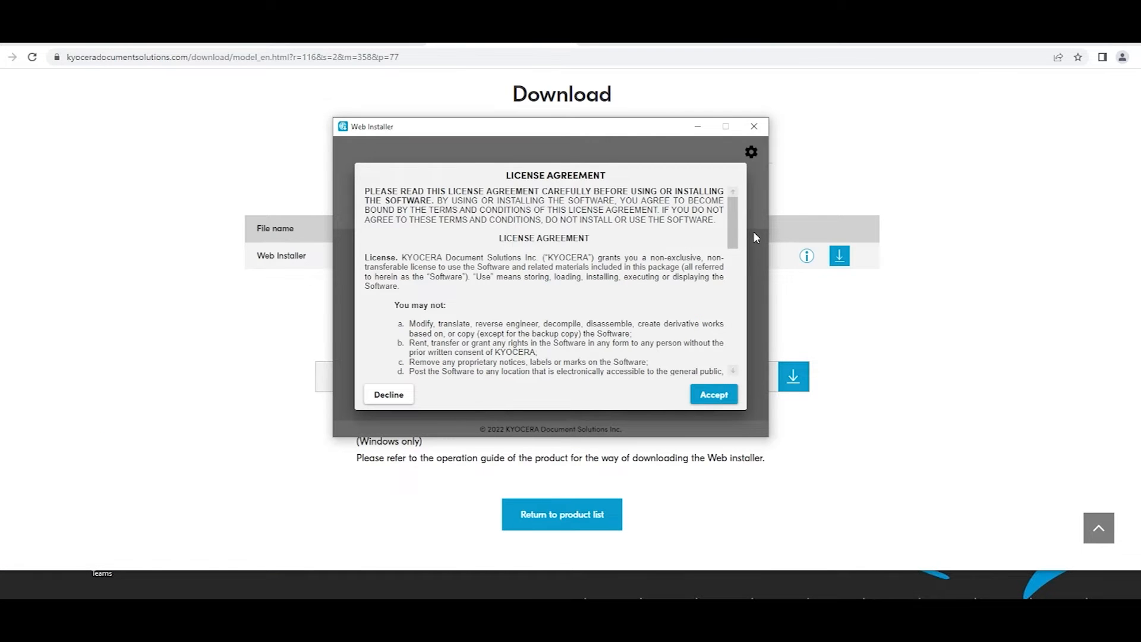
scroll(down, 3)
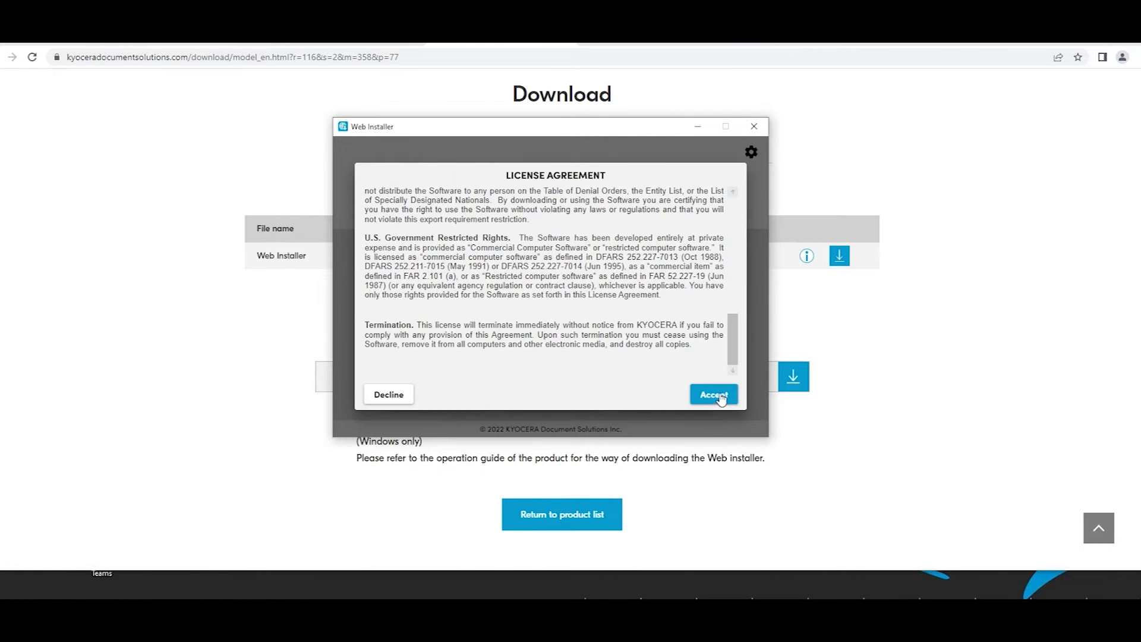
click(712, 393)
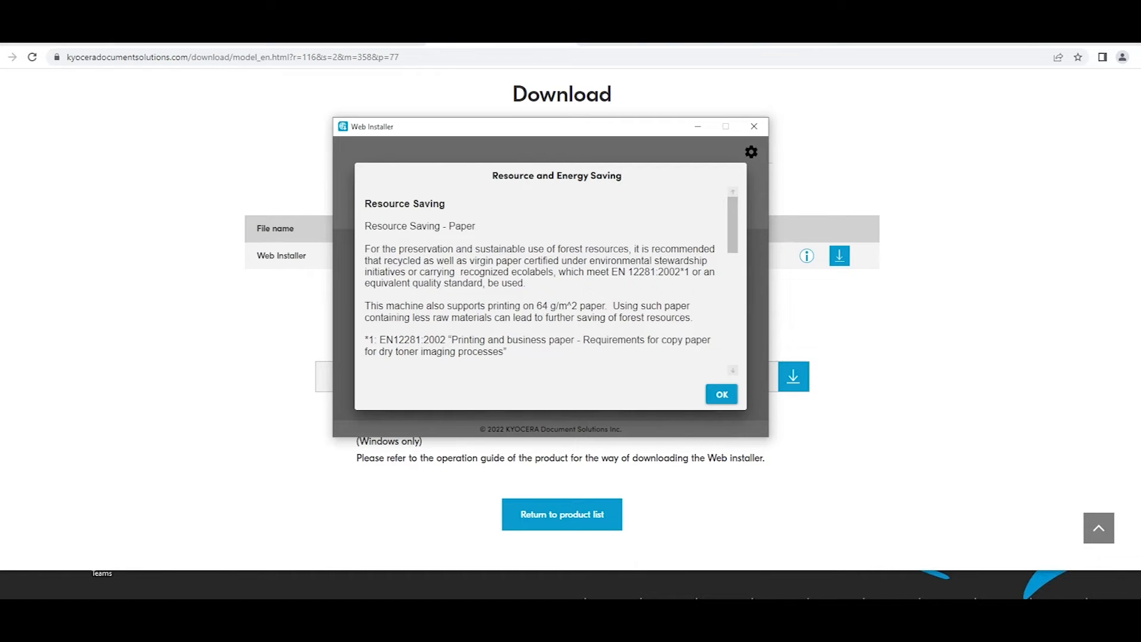
mouse_move(713, 249)
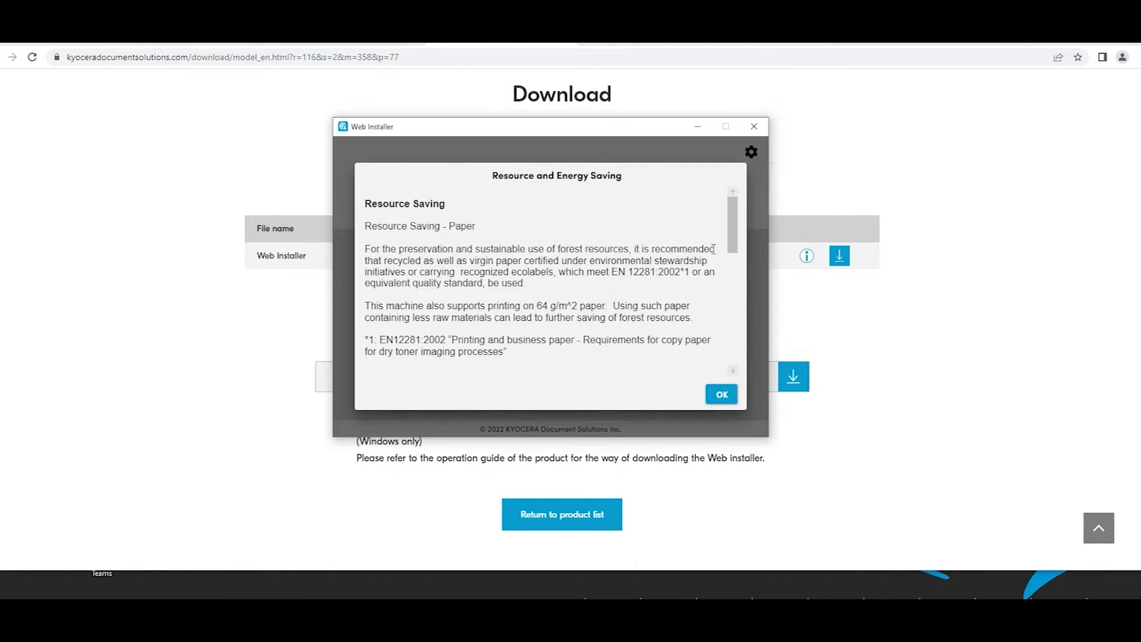
scroll(down, 3)
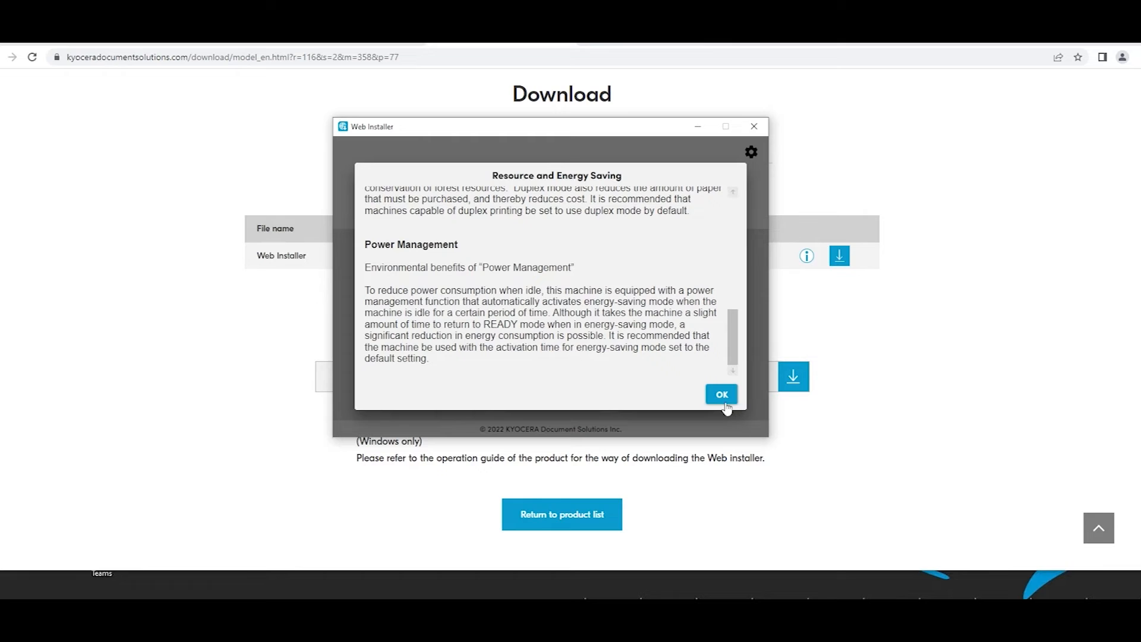
click(720, 394)
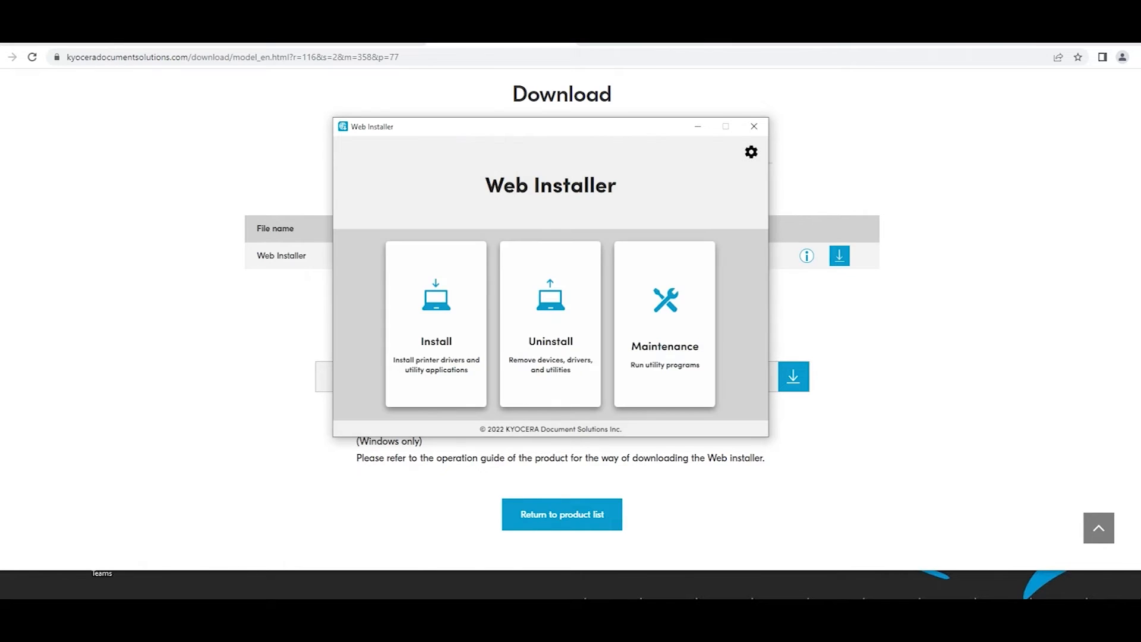
mouse_move(471, 318)
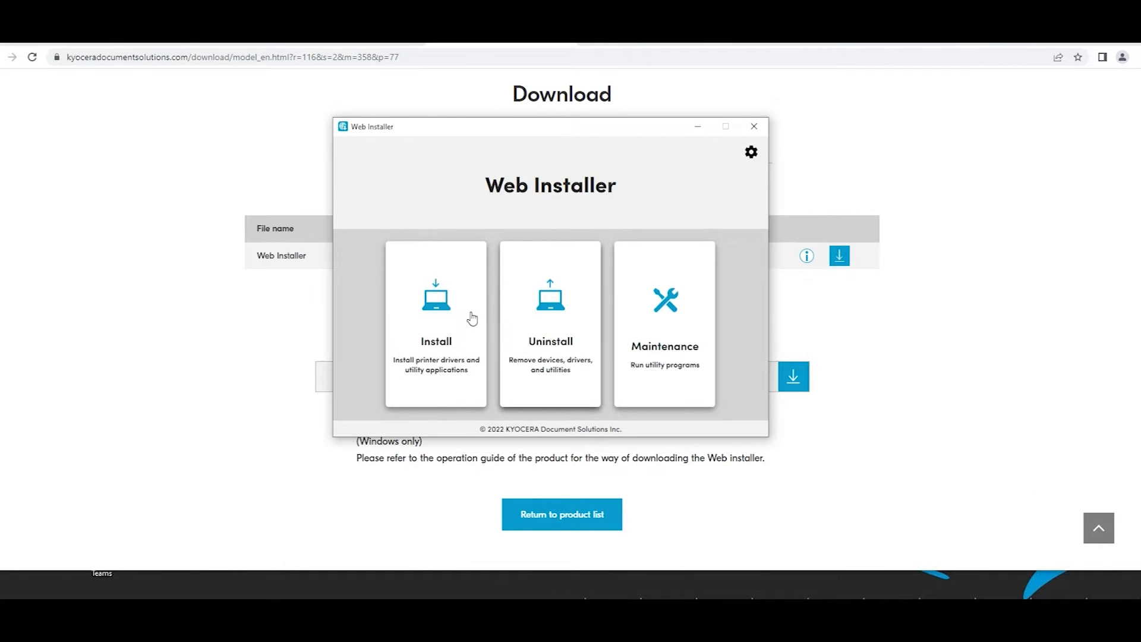
mouse_move(549, 343)
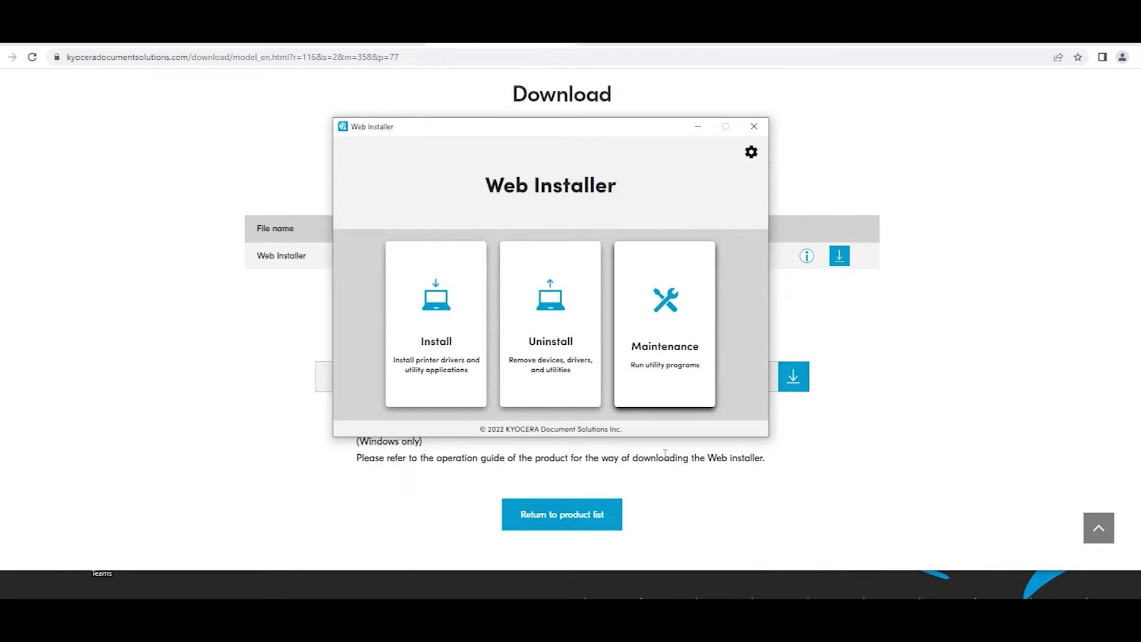
mouse_move(435, 351)
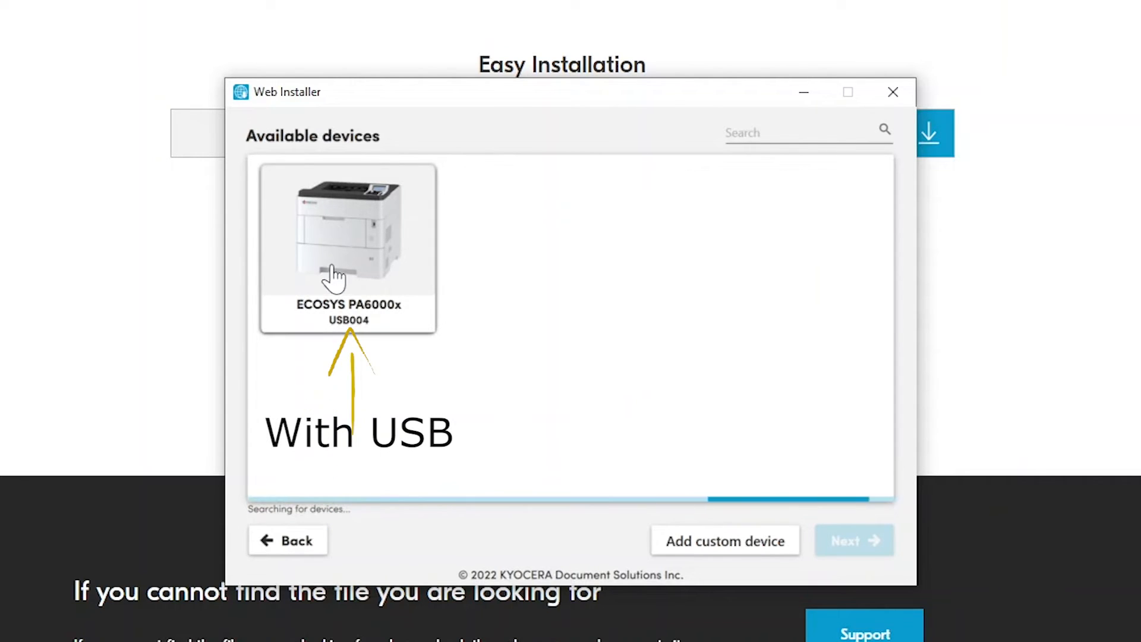
Select the ECOSYS PA6000x on USB004 and continue to components
click(347, 233)
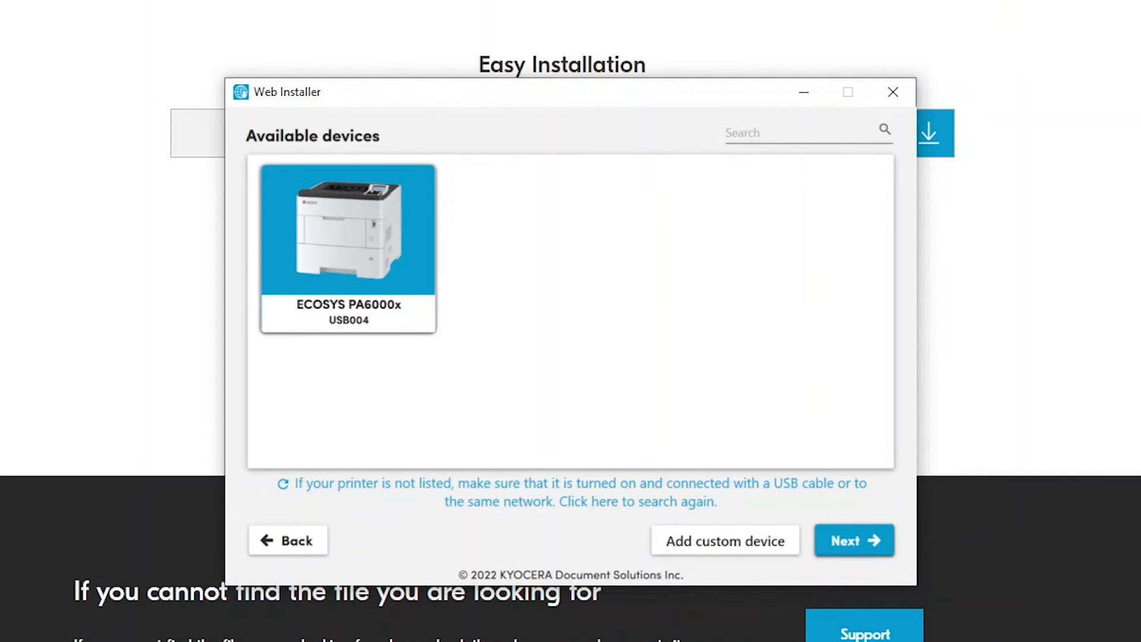
click(852, 540)
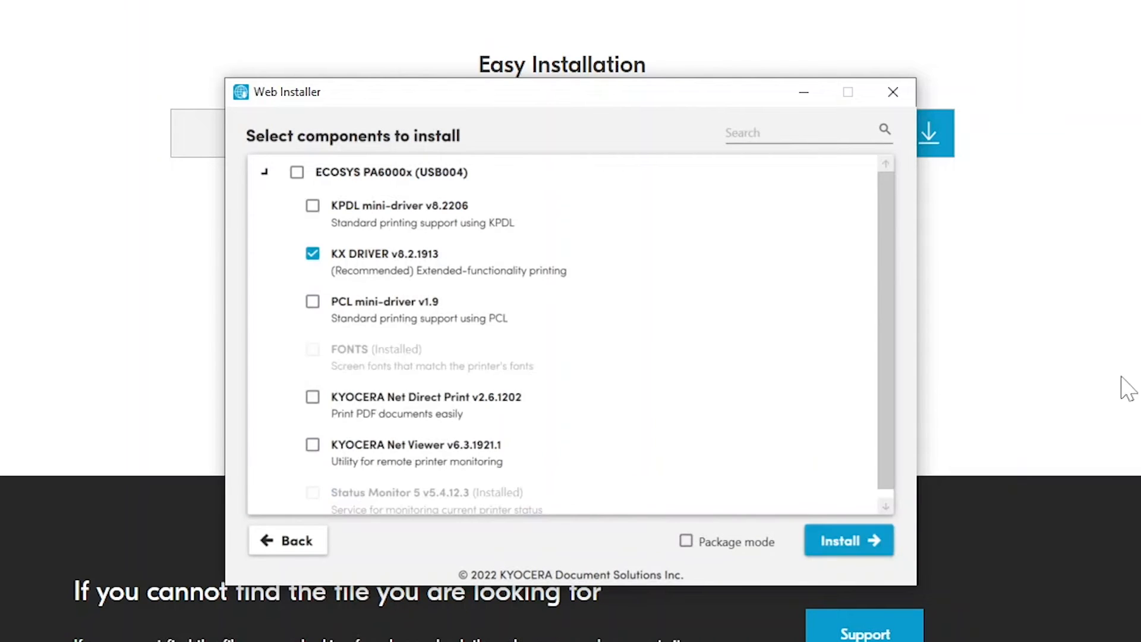
mouse_move(499, 268)
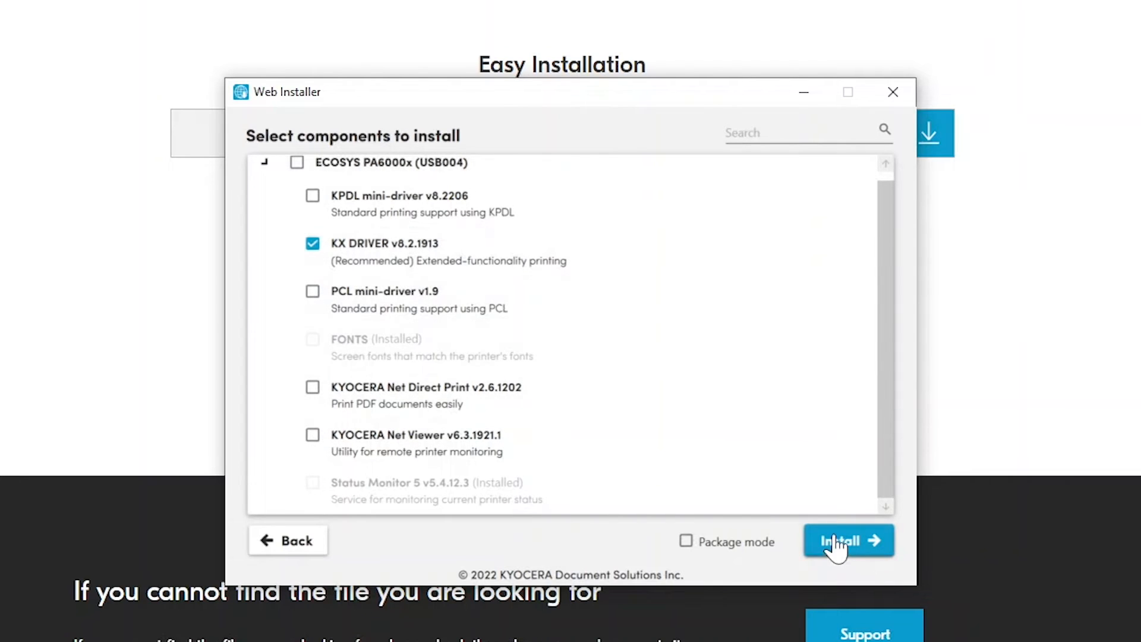
Install the checked KX DRIVER and continue once it shows Installed
click(848, 541)
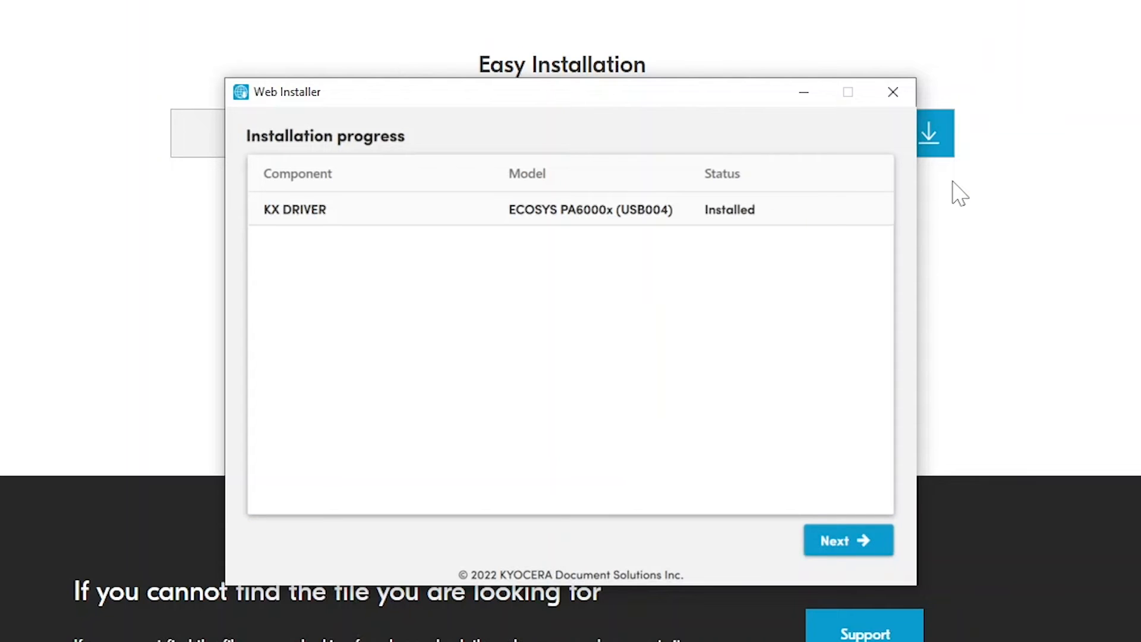
mouse_move(558, 495)
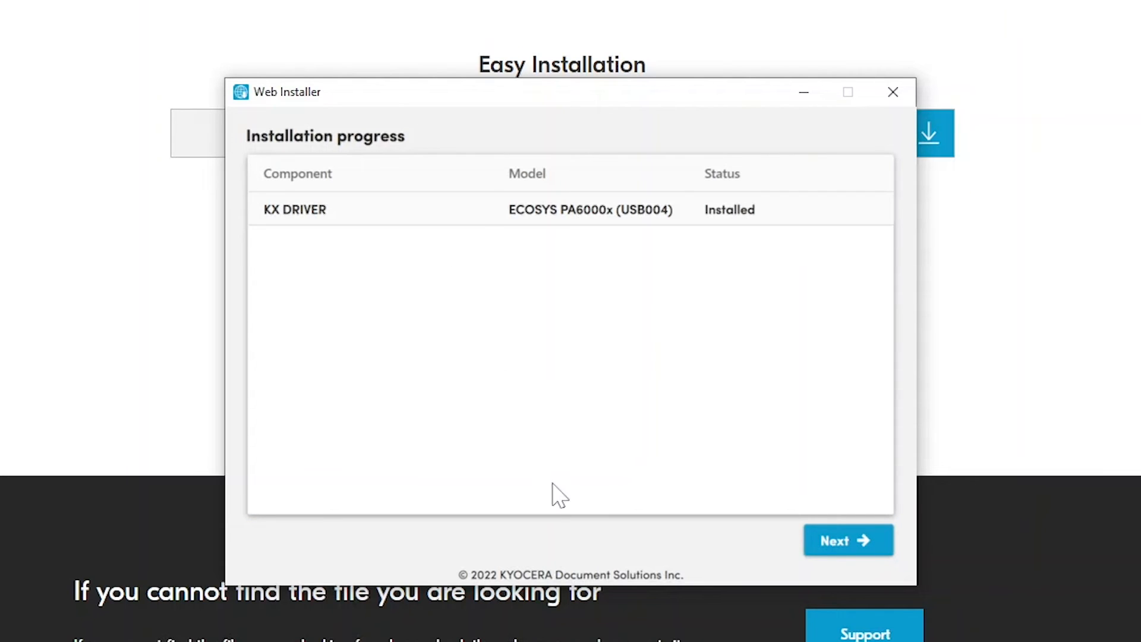
mouse_move(823, 591)
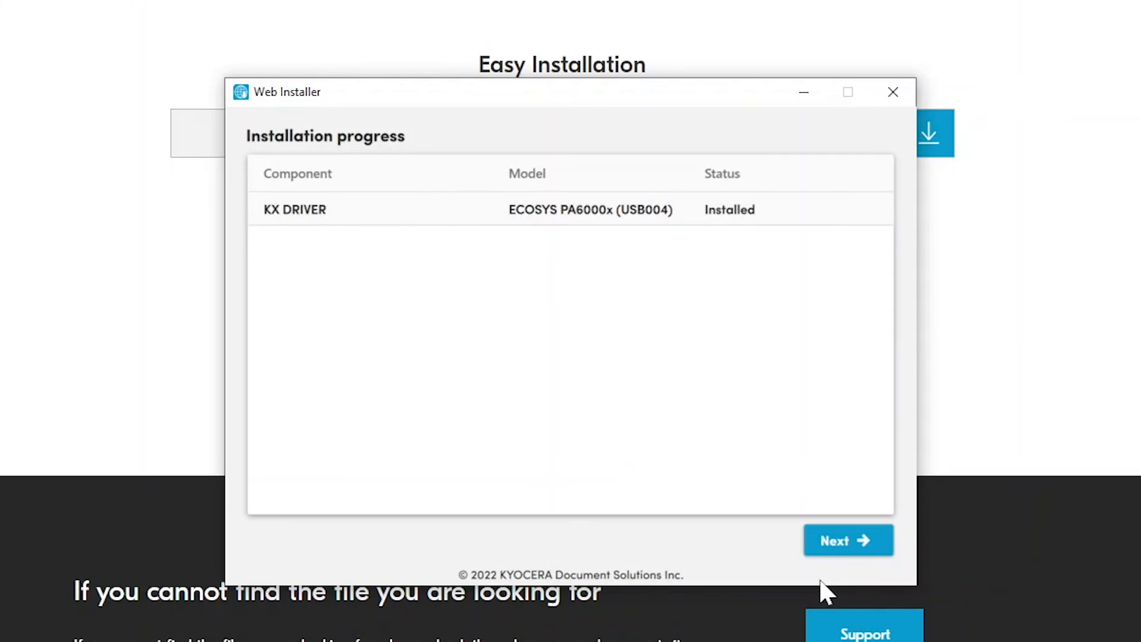
mouse_move(590, 210)
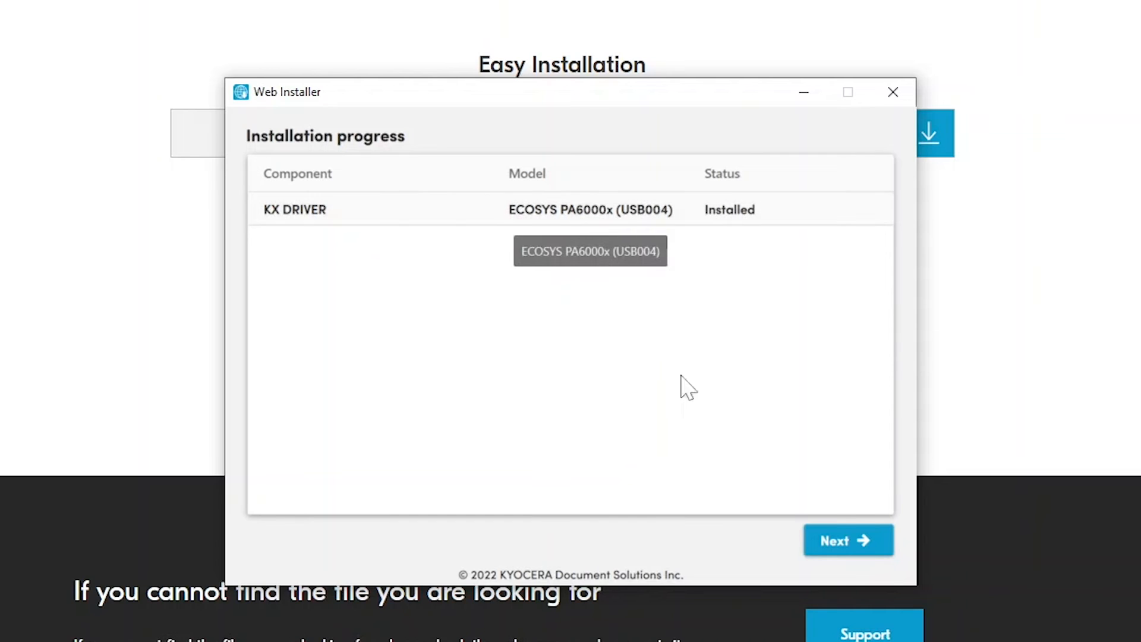
click(846, 541)
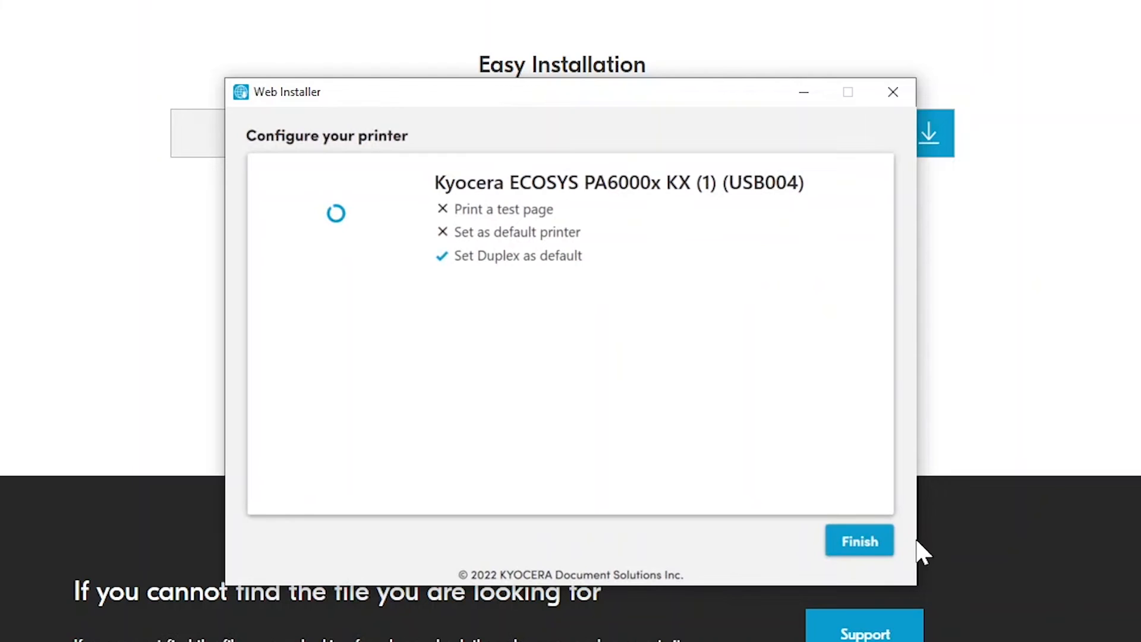
mouse_move(701, 408)
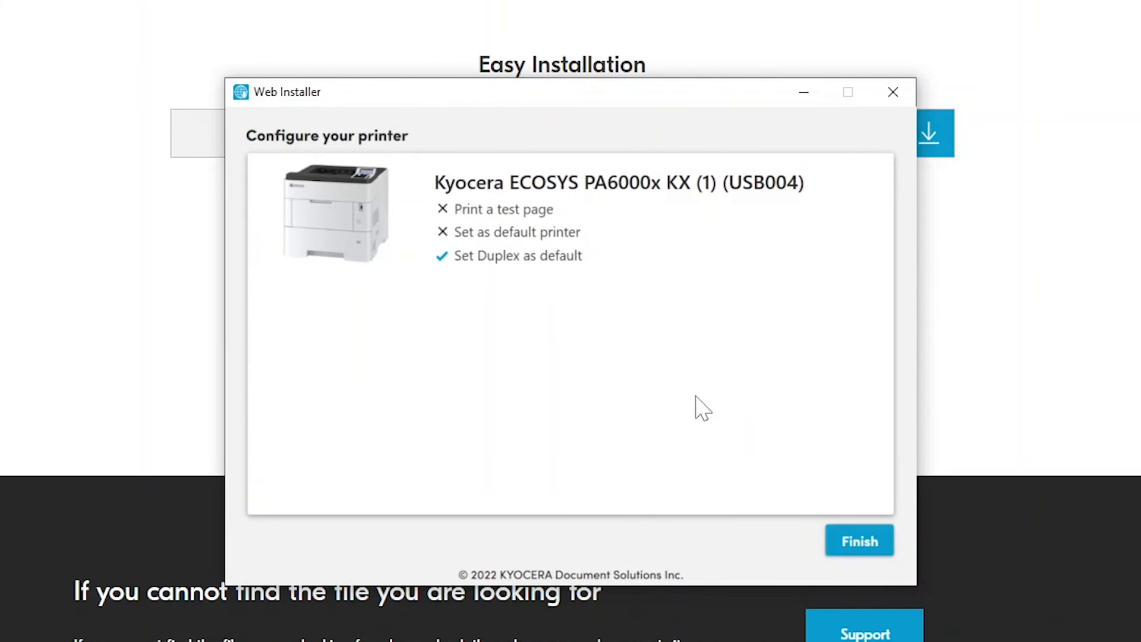
mouse_move(441, 217)
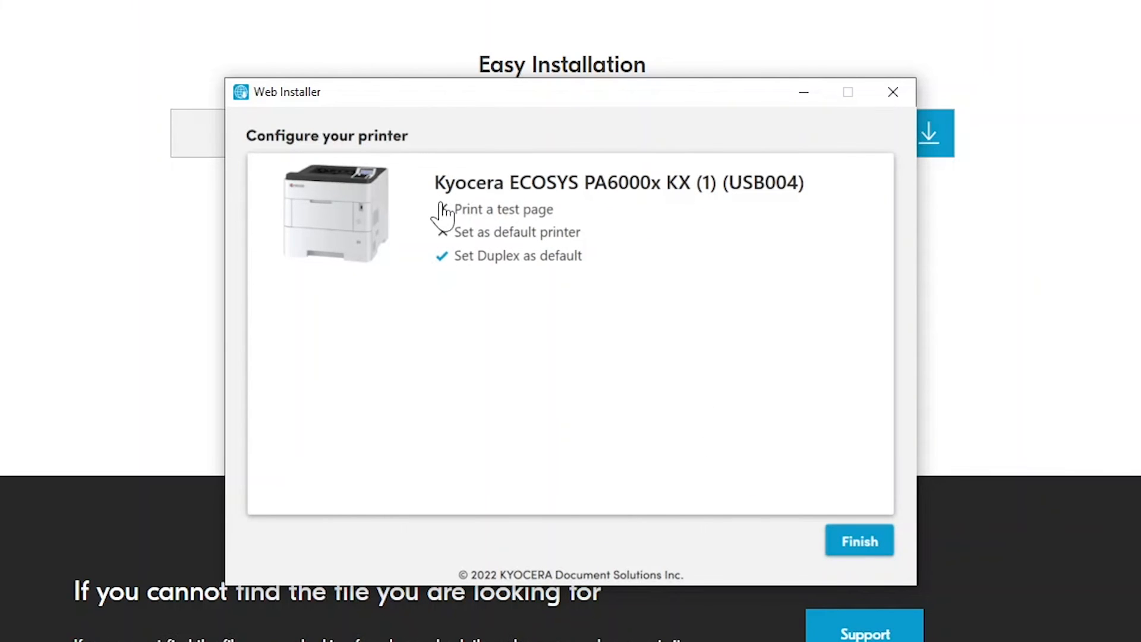
Enable Print a test page, disable Set Duplex as default, and finish
click(441, 210)
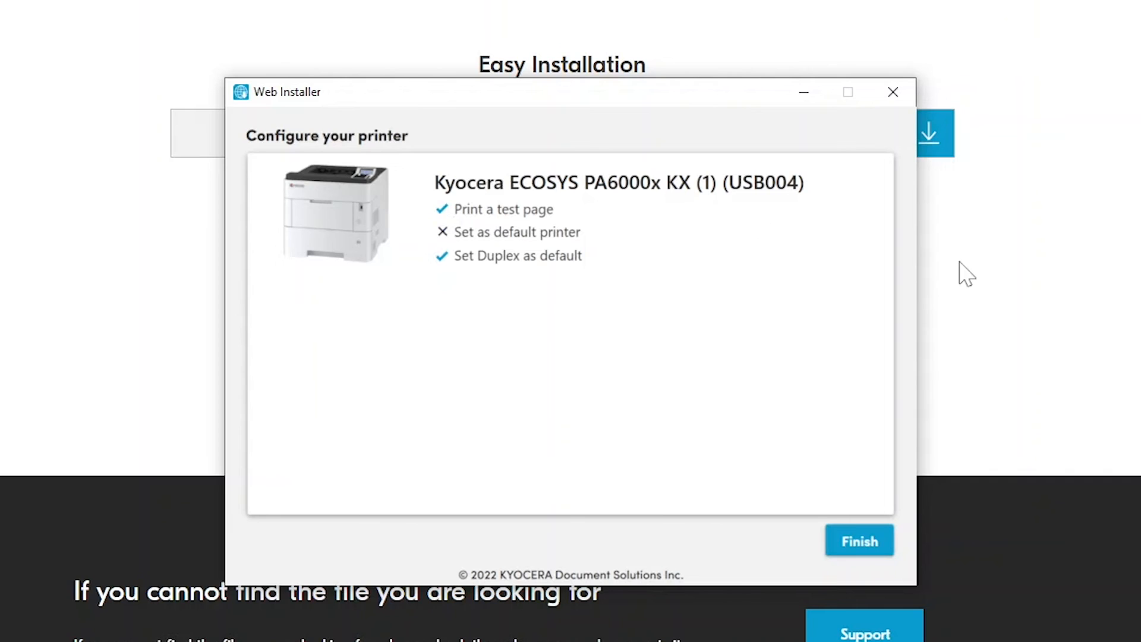
mouse_move(815, 260)
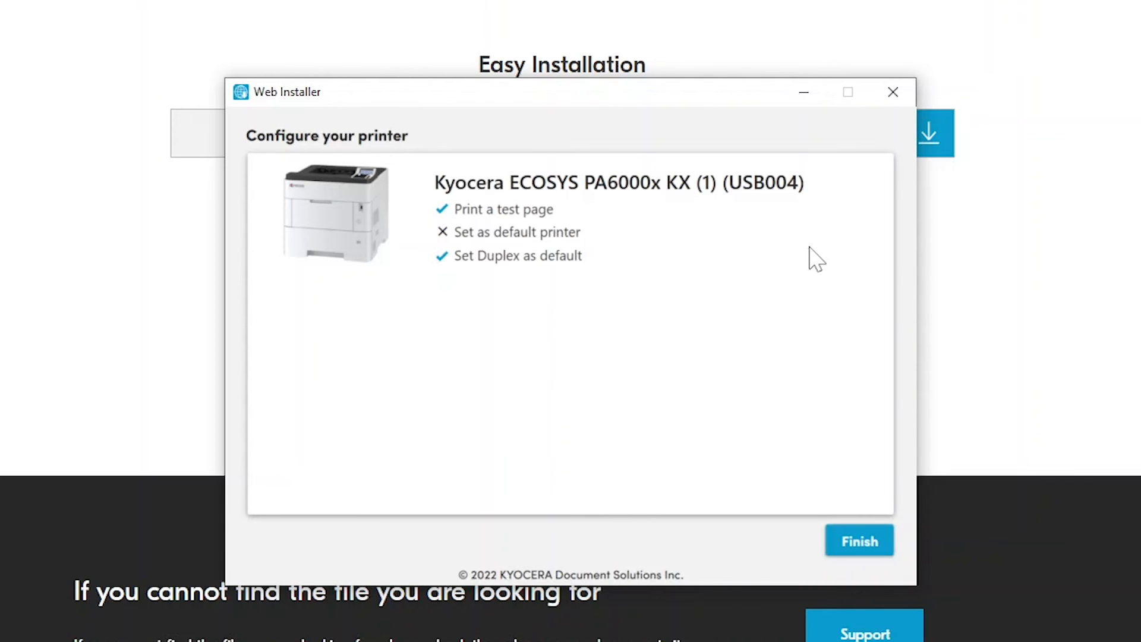
mouse_move(454, 259)
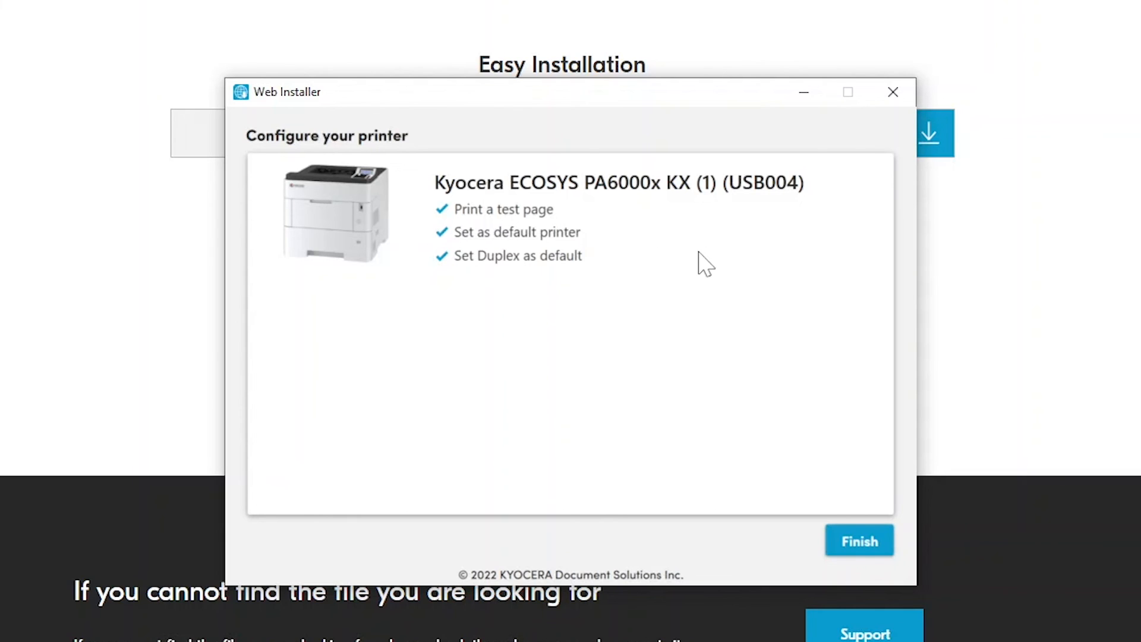
mouse_move(298, 302)
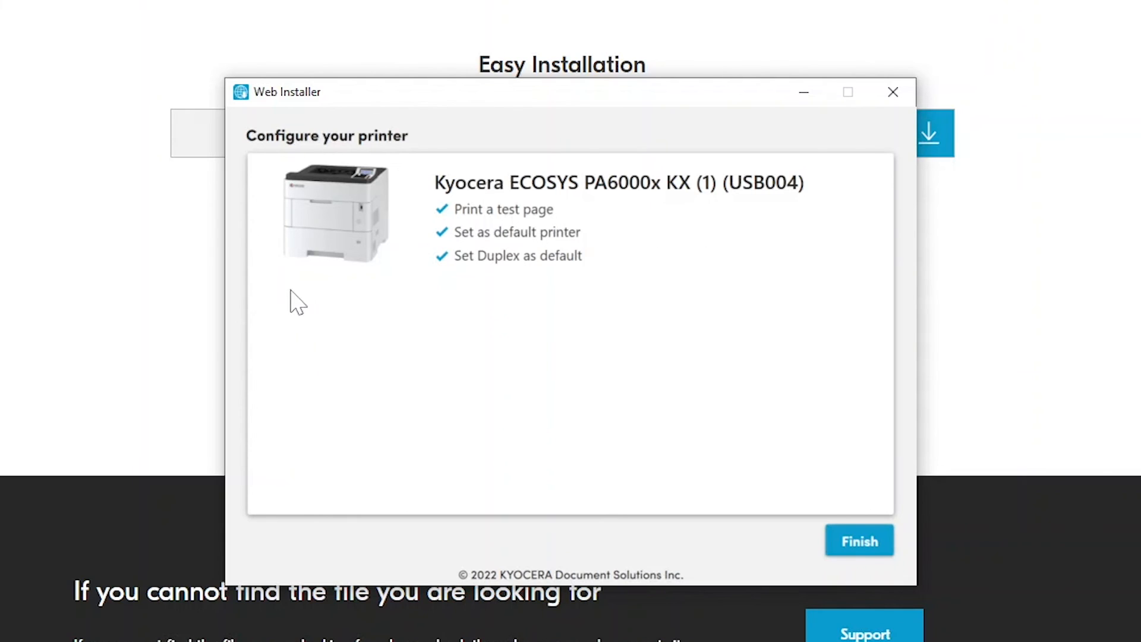
mouse_move(444, 263)
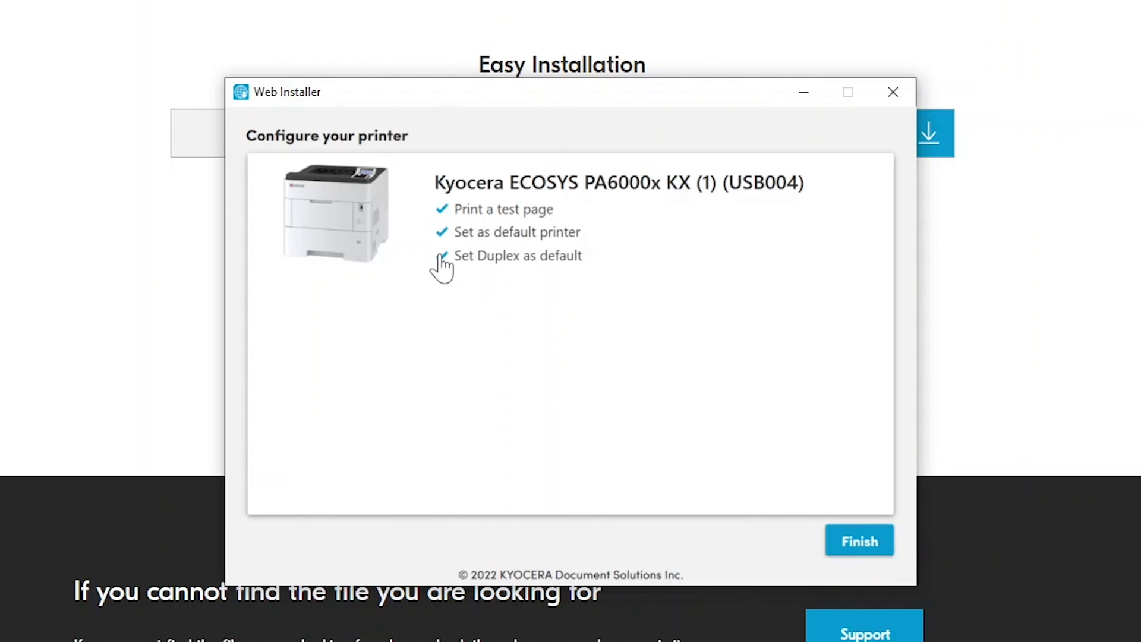
click(441, 256)
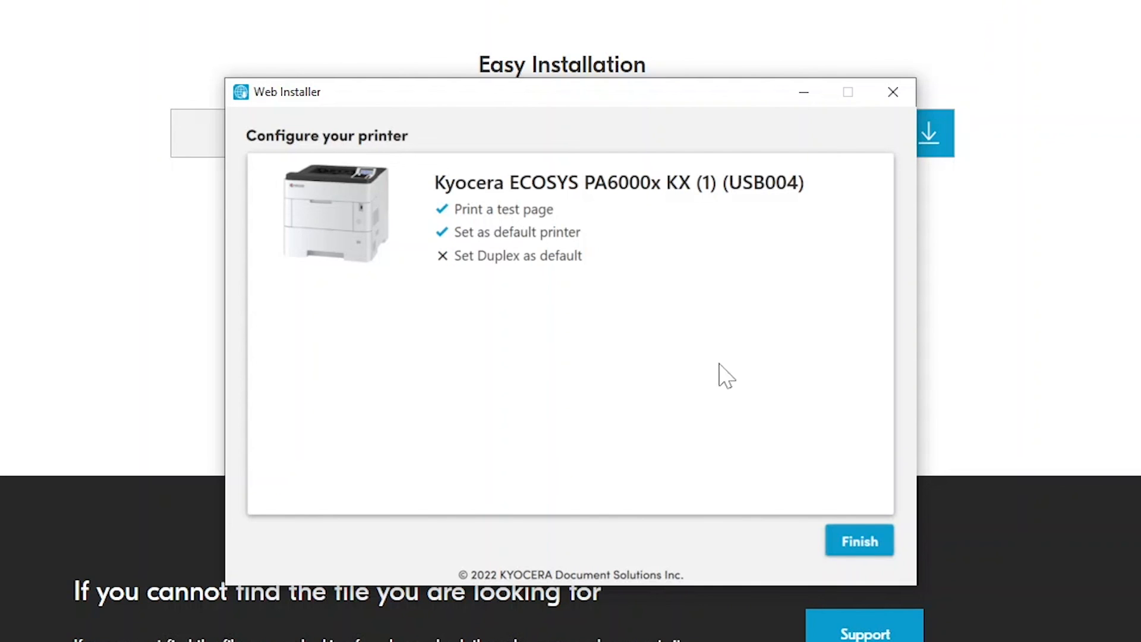
click(858, 541)
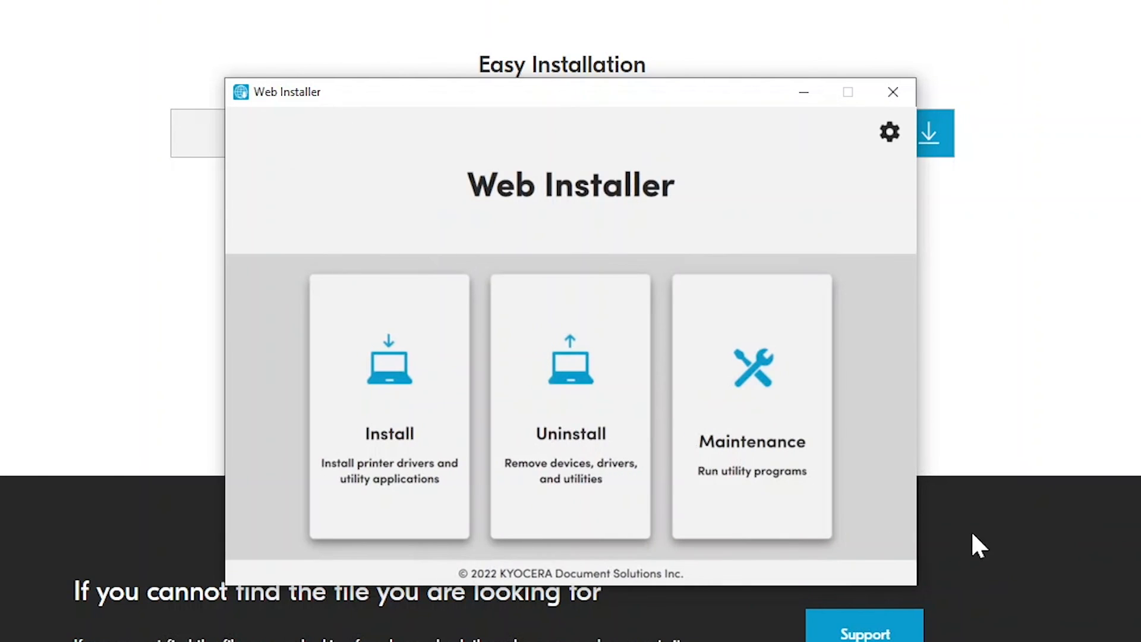